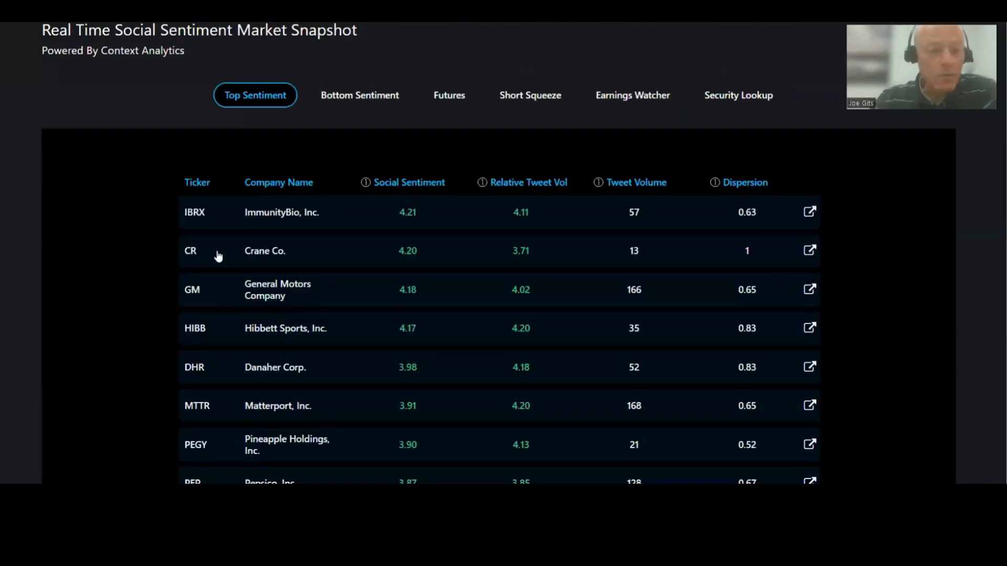
# - Look up Crane Co. (CR) sentiment detail, then search HIBB on the way to PEGY
pyautogui.click(738, 96)
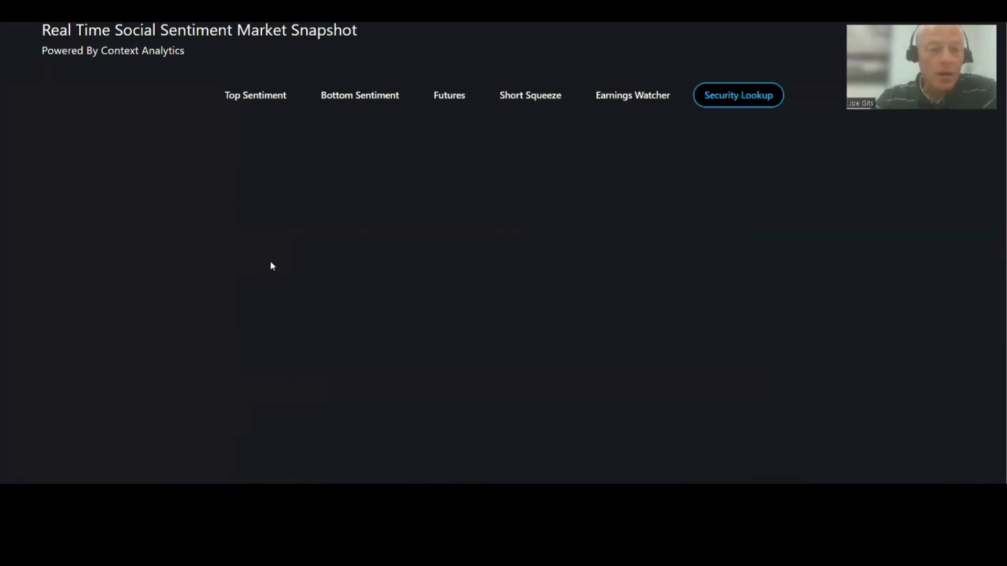
pyautogui.write('CR')
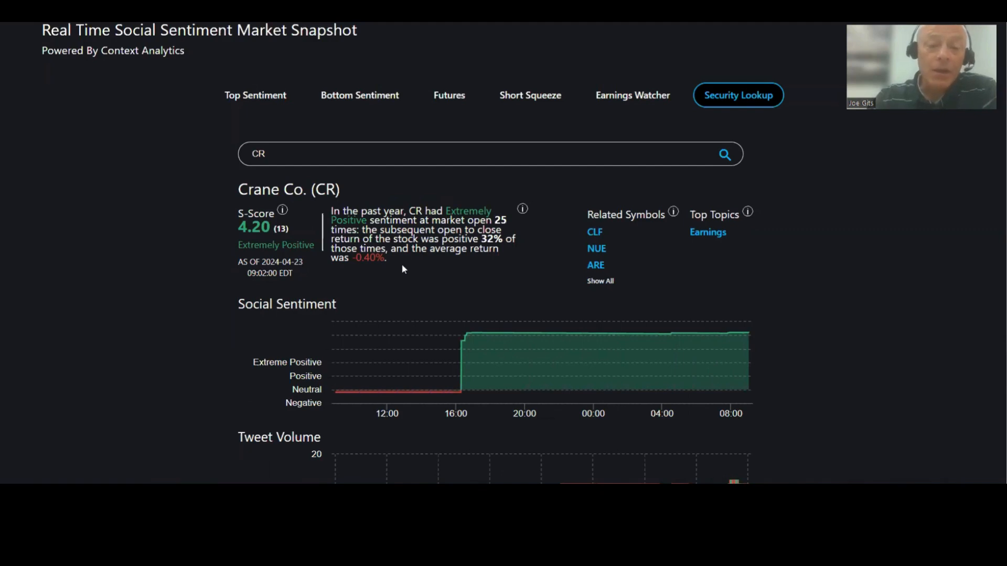
pyautogui.moveTo(717, 259)
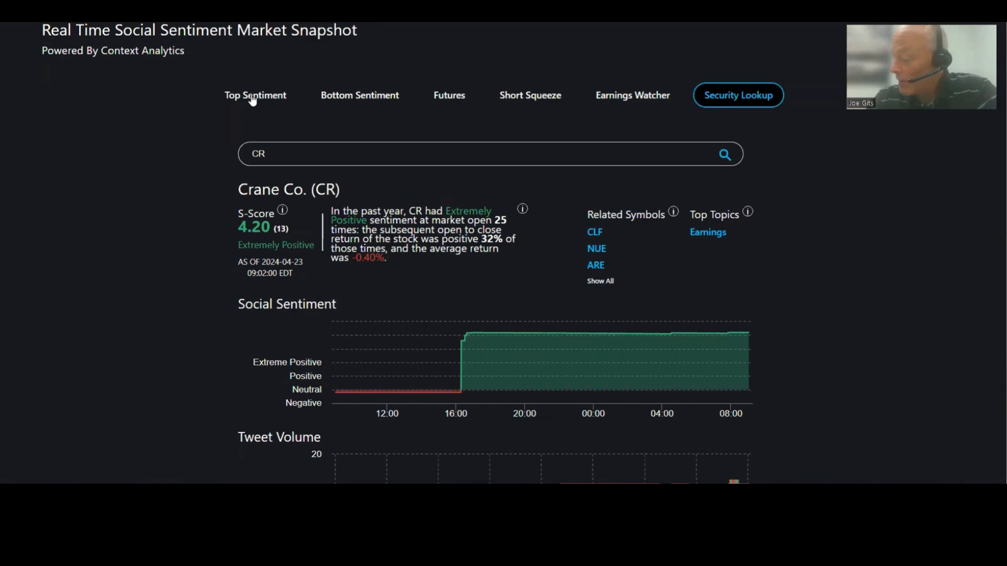
pyautogui.write('HIBB')
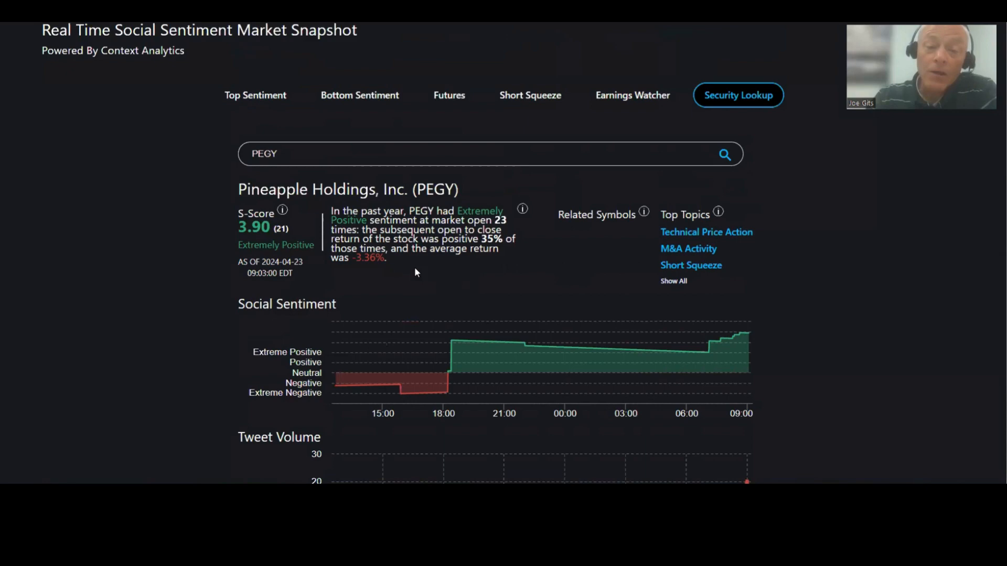
pyautogui.moveTo(381, 103)
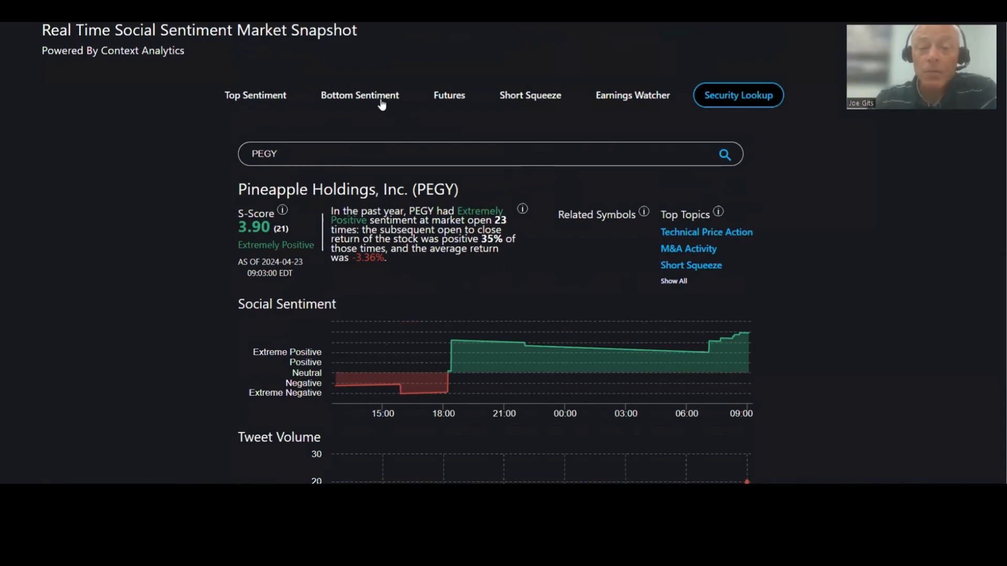
# - From the Bottom Sentiment list, view GoPro (GPRO) detail, then JetBlue Airways (JBLU) detail
pyautogui.click(359, 96)
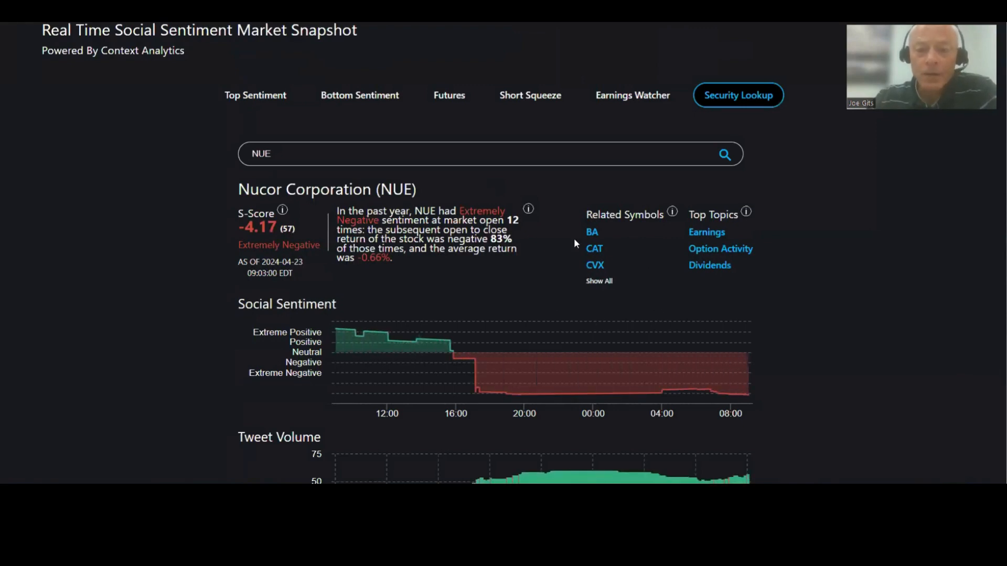
pyautogui.click(358, 96)
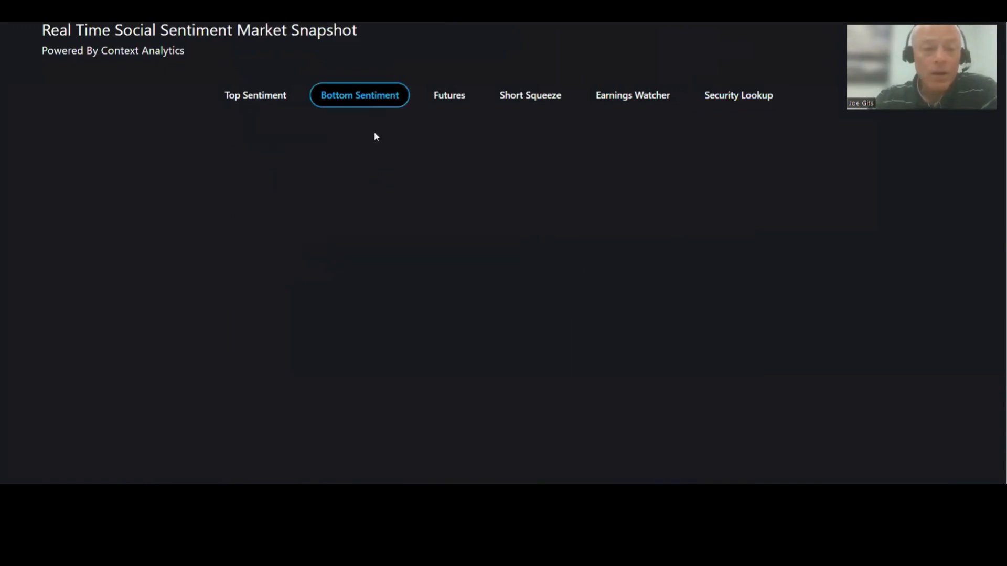
pyautogui.click(737, 95)
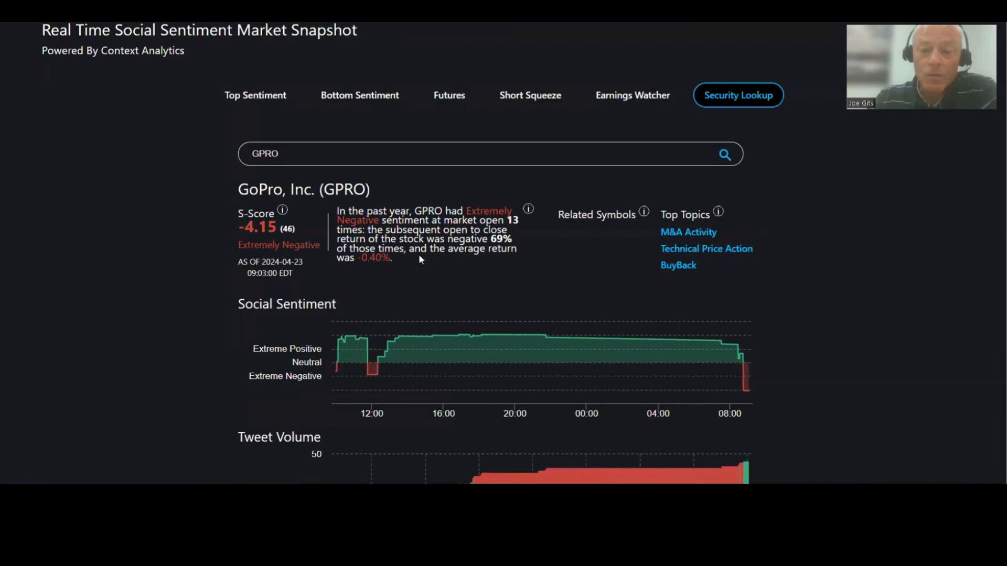
pyautogui.moveTo(666, 244)
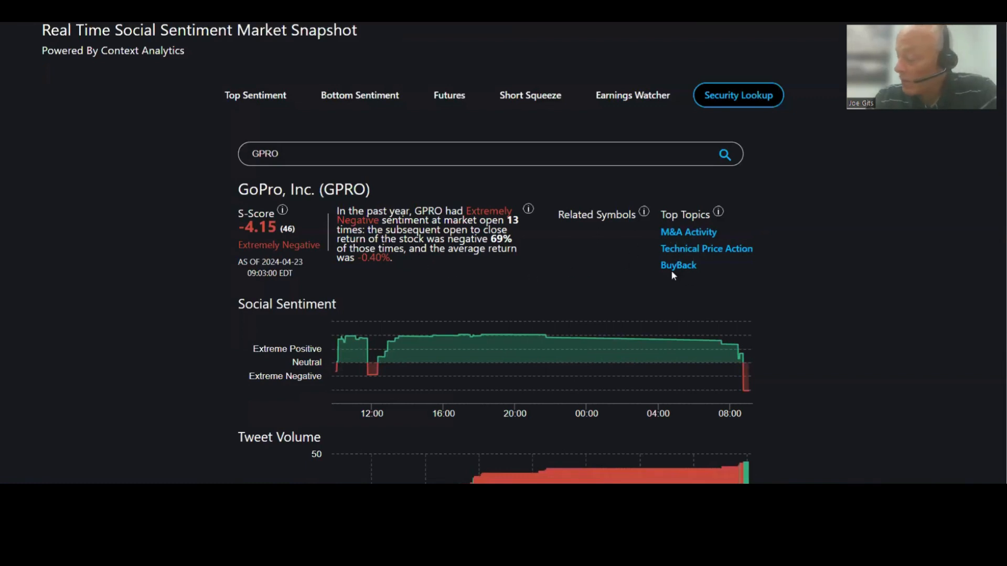
pyautogui.click(359, 96)
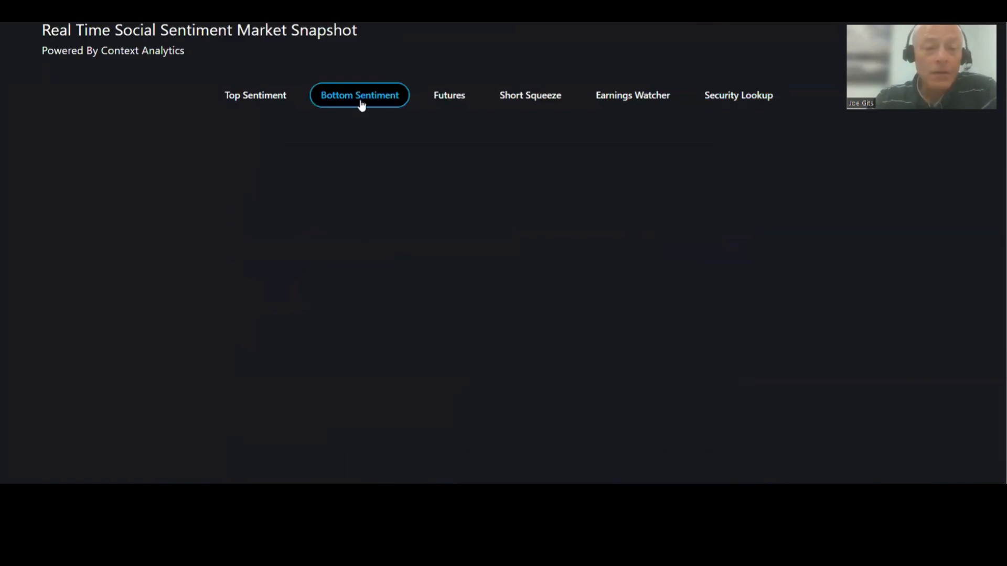
pyautogui.click(737, 96)
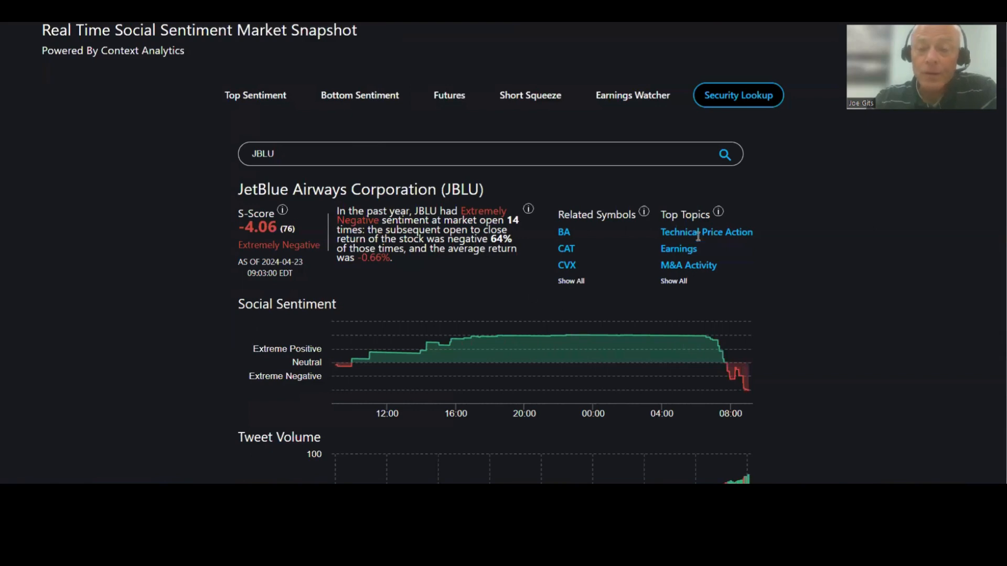
pyautogui.moveTo(645, 260)
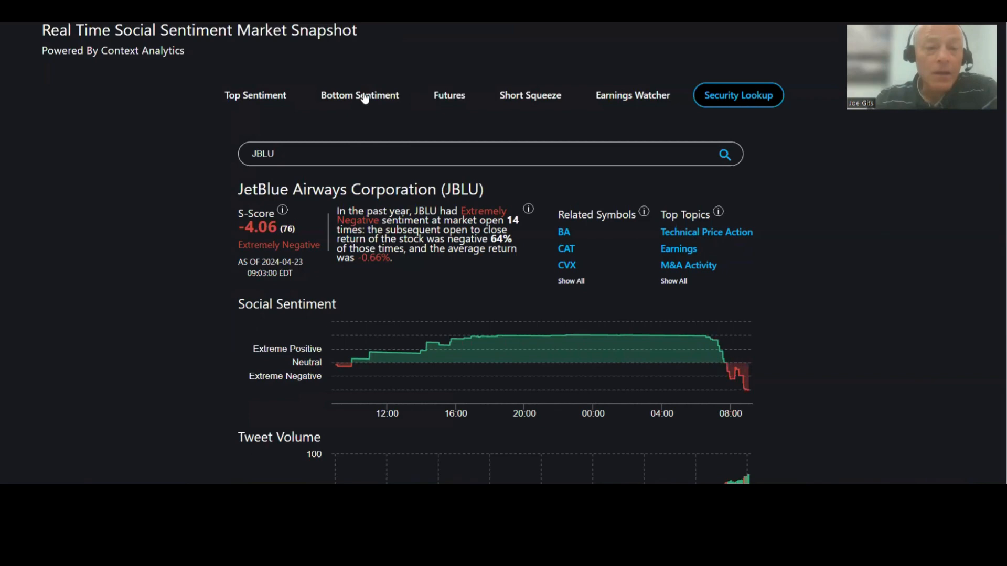
# - Look up Cardinal Health (CAH) in Security Lookup, then move to the E-mini S&P 500 (ES_F) futures detail
pyautogui.click(359, 96)
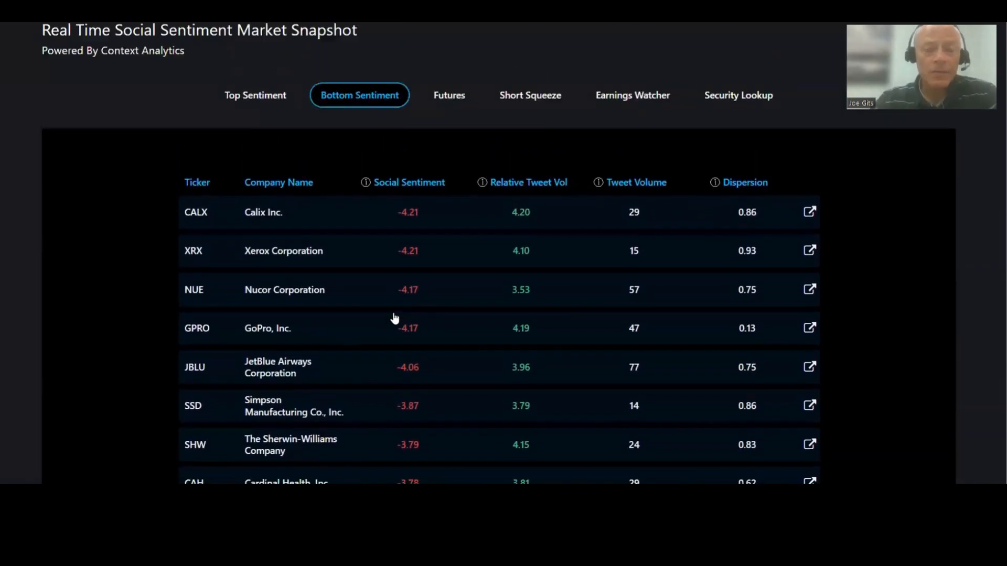
pyautogui.click(738, 95)
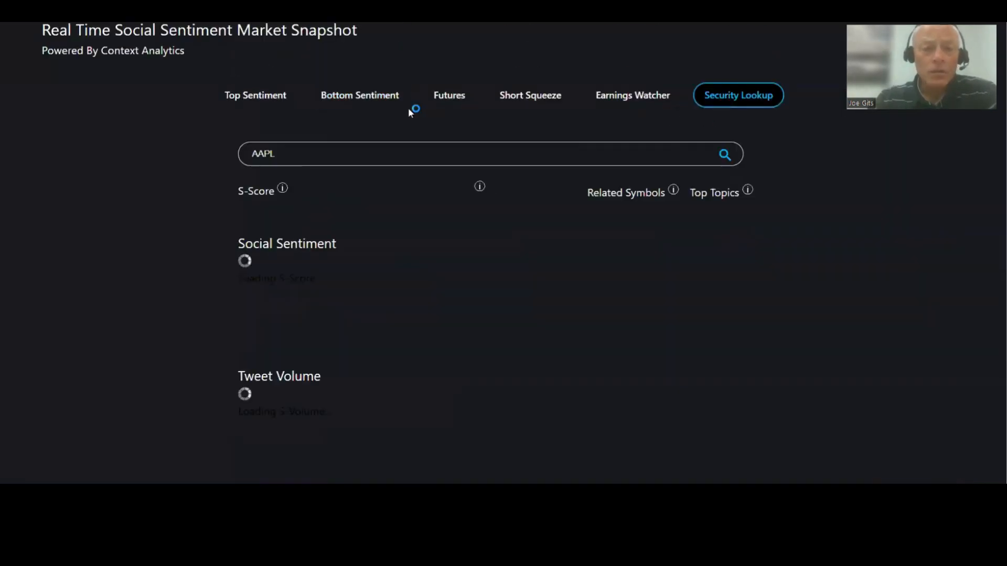
pyautogui.write('CAH')
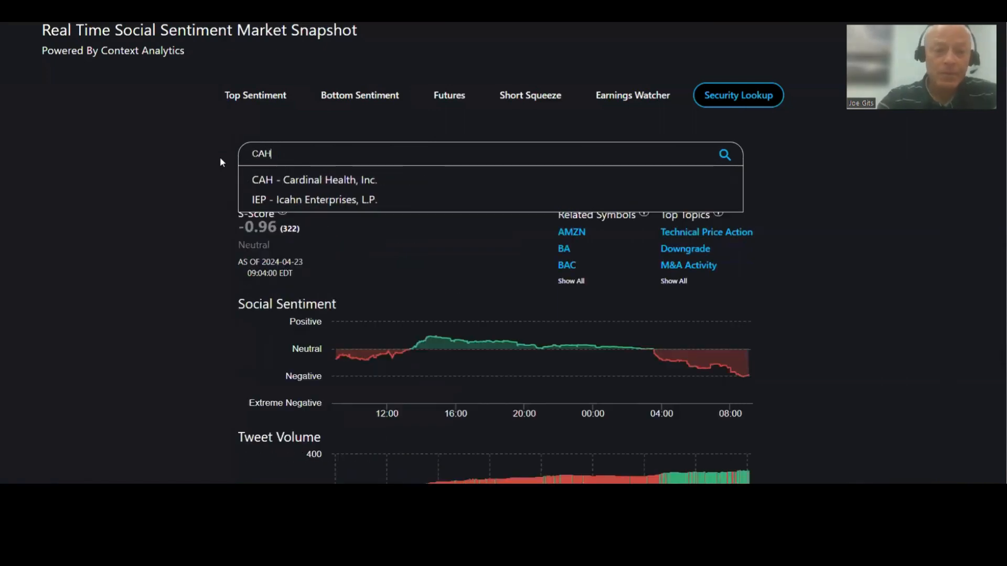
pyautogui.click(313, 179)
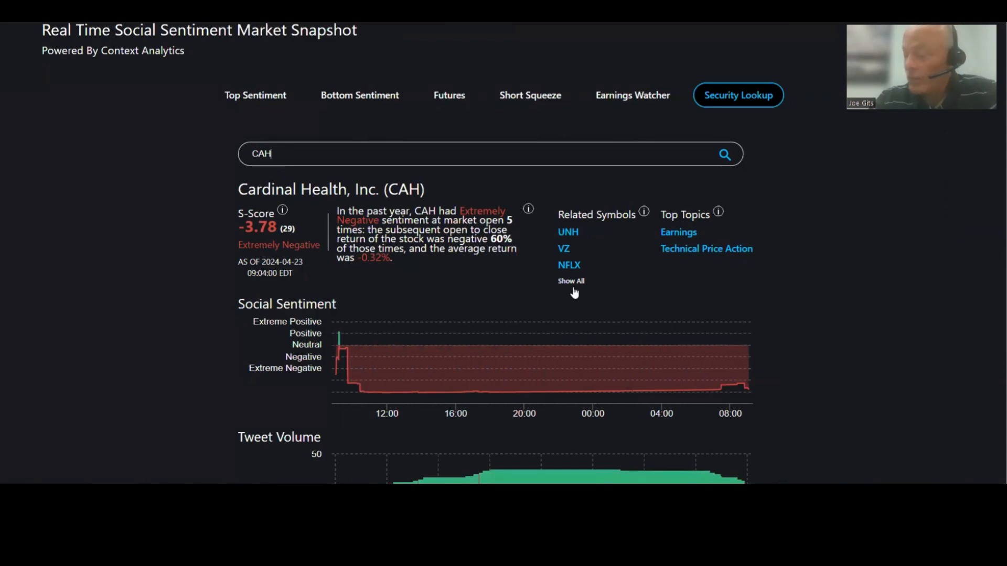
pyautogui.click(449, 95)
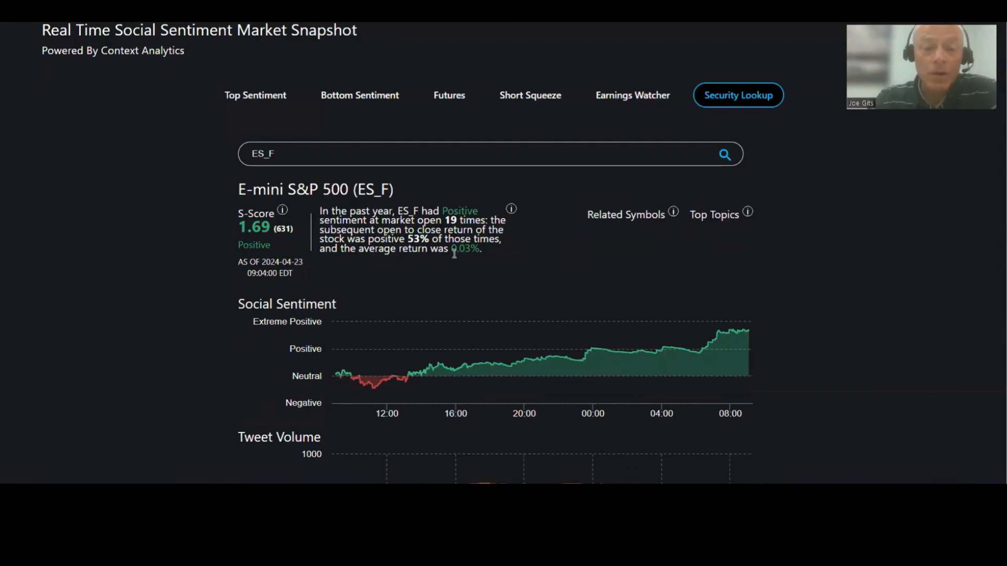
# - View the Mini Dow Jones (YM_F) futures detail, then return to the futures sentiment list
pyautogui.click(449, 96)
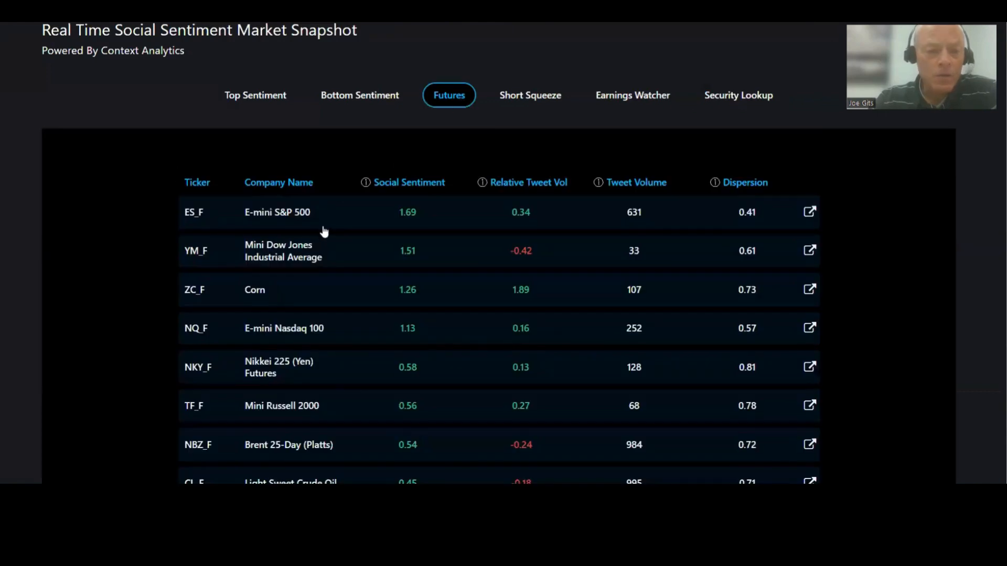
pyautogui.click(739, 96)
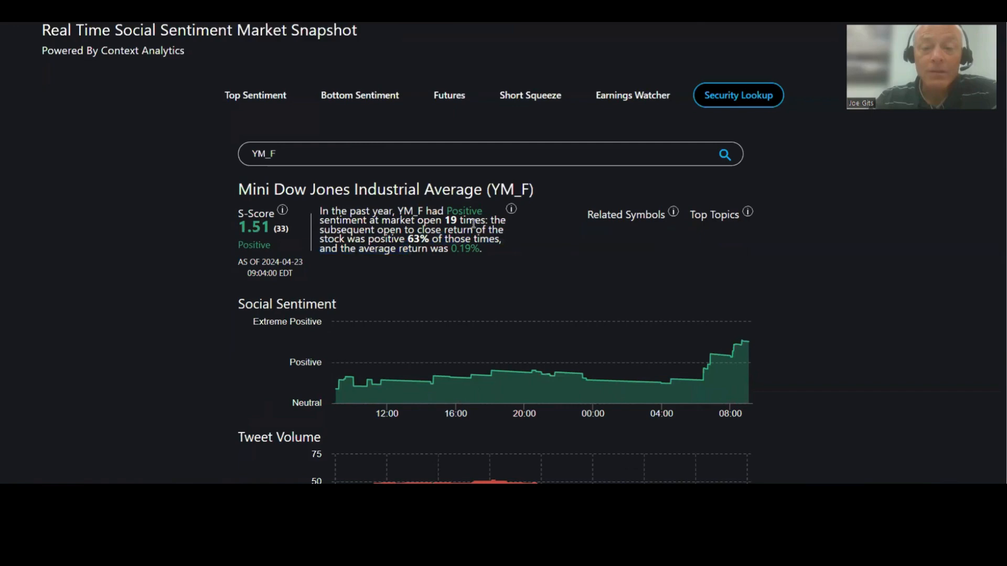
pyautogui.click(360, 96)
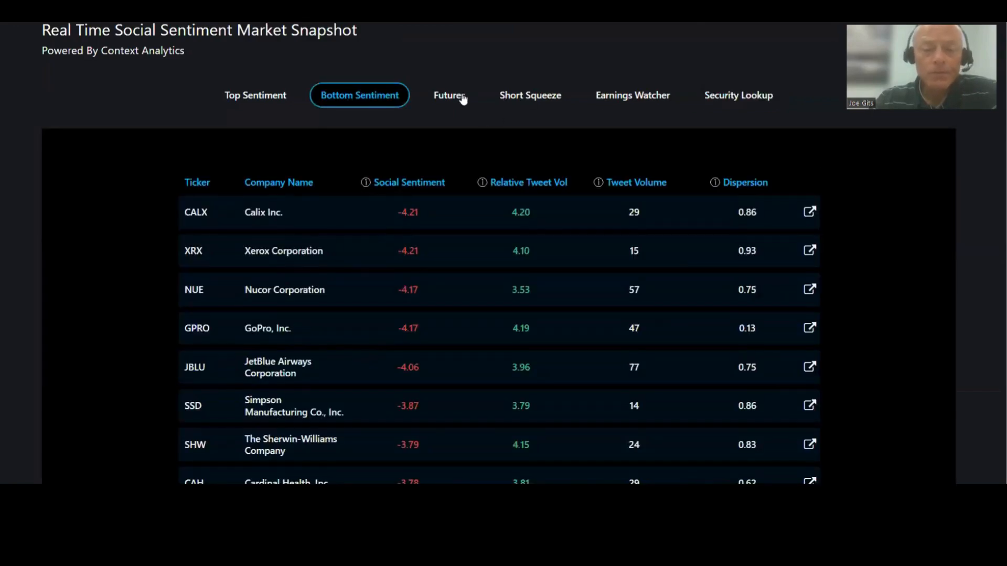
pyautogui.click(449, 95)
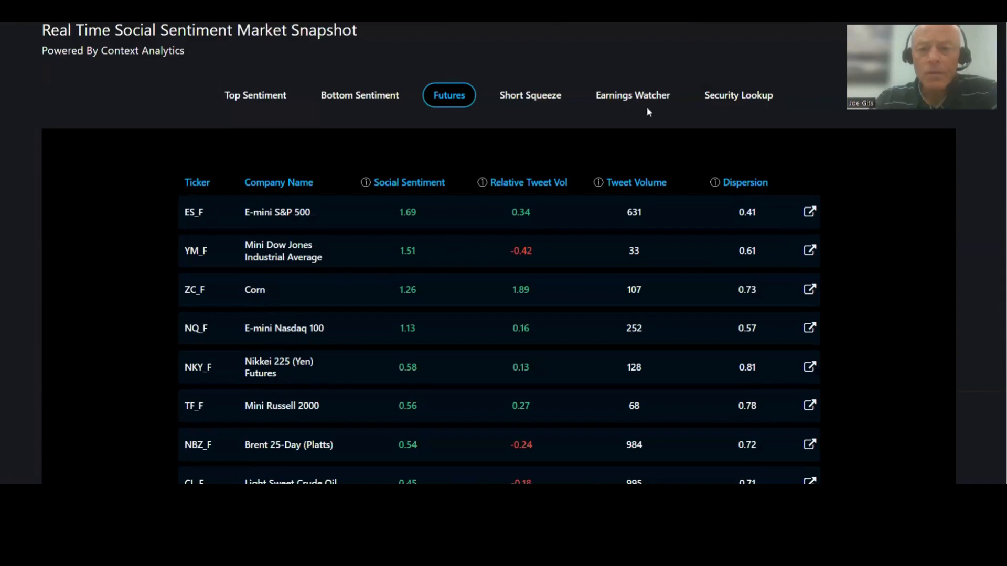
# - Look up Tesla (TSLA) sentiment detail in Security Lookup, then start a search for NV
pyautogui.click(737, 95)
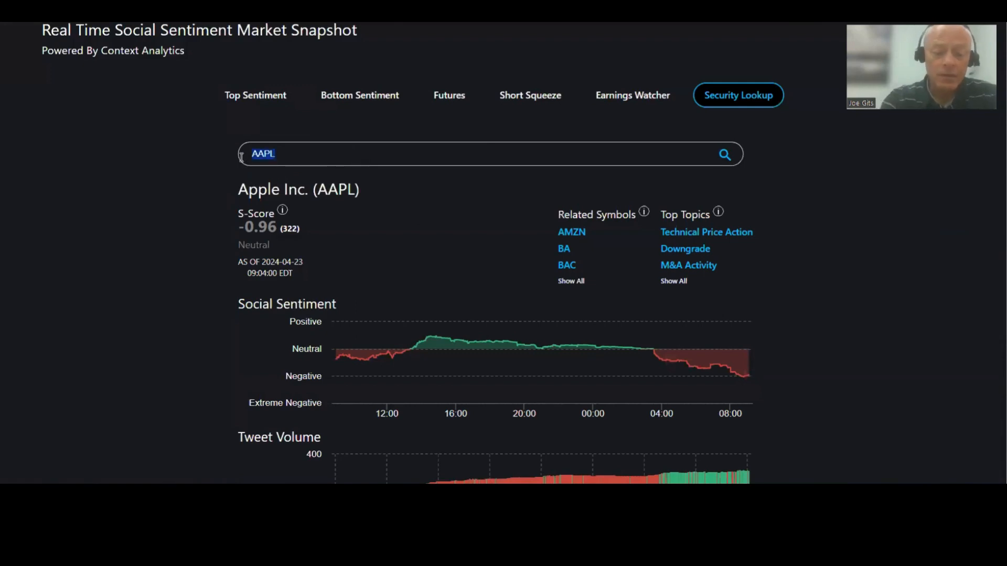
pyautogui.write('TSLA')
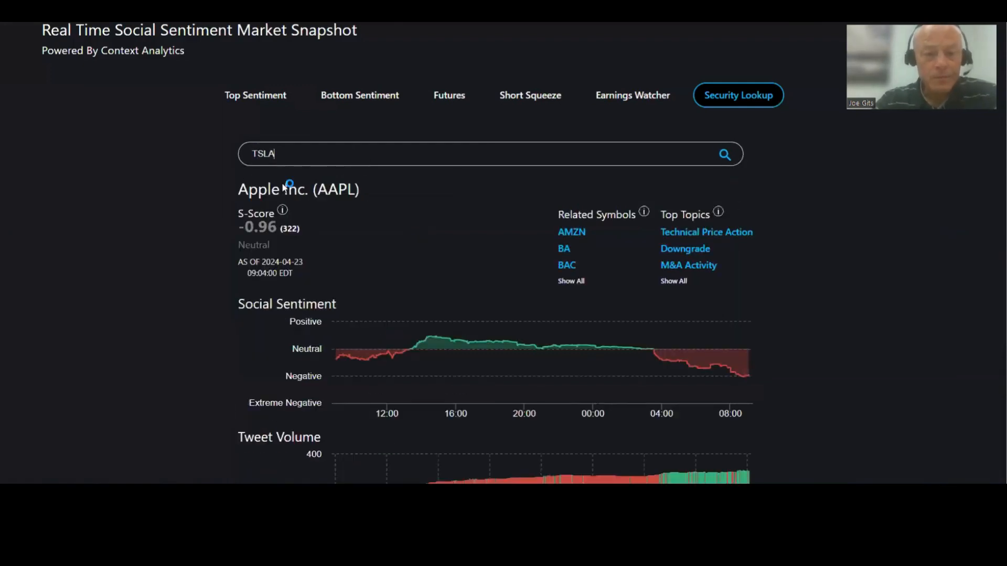
pyautogui.click(725, 154)
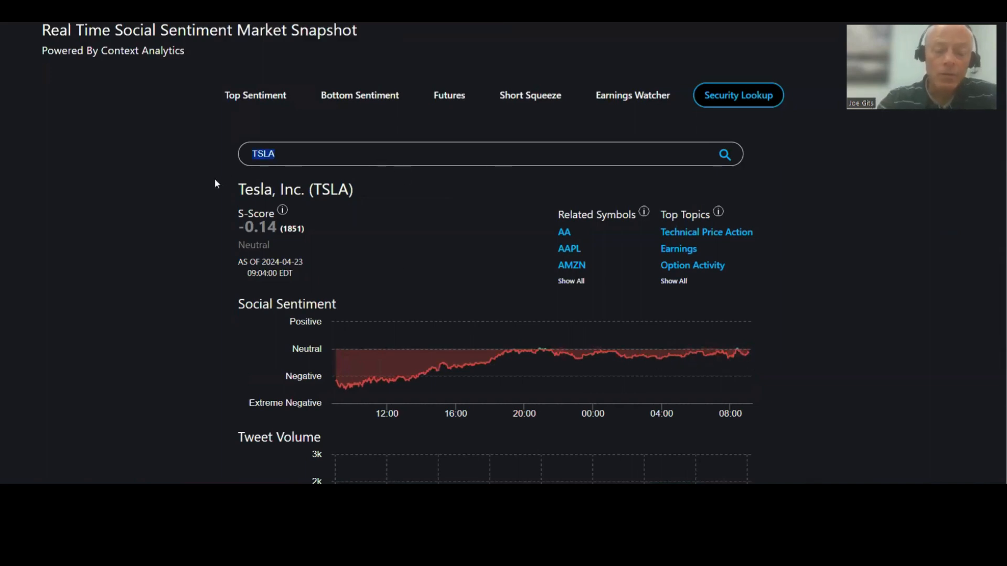
pyautogui.write('NV')
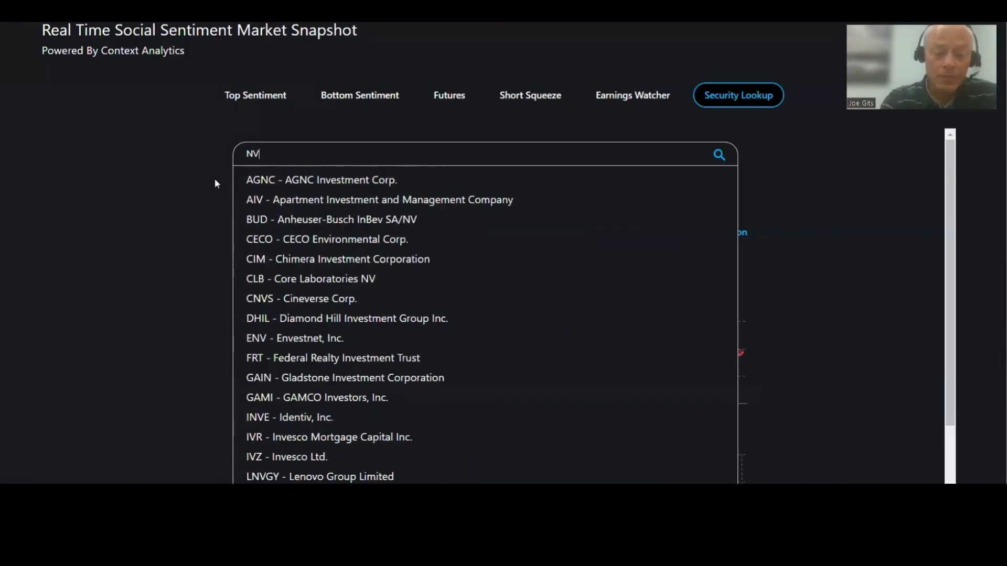